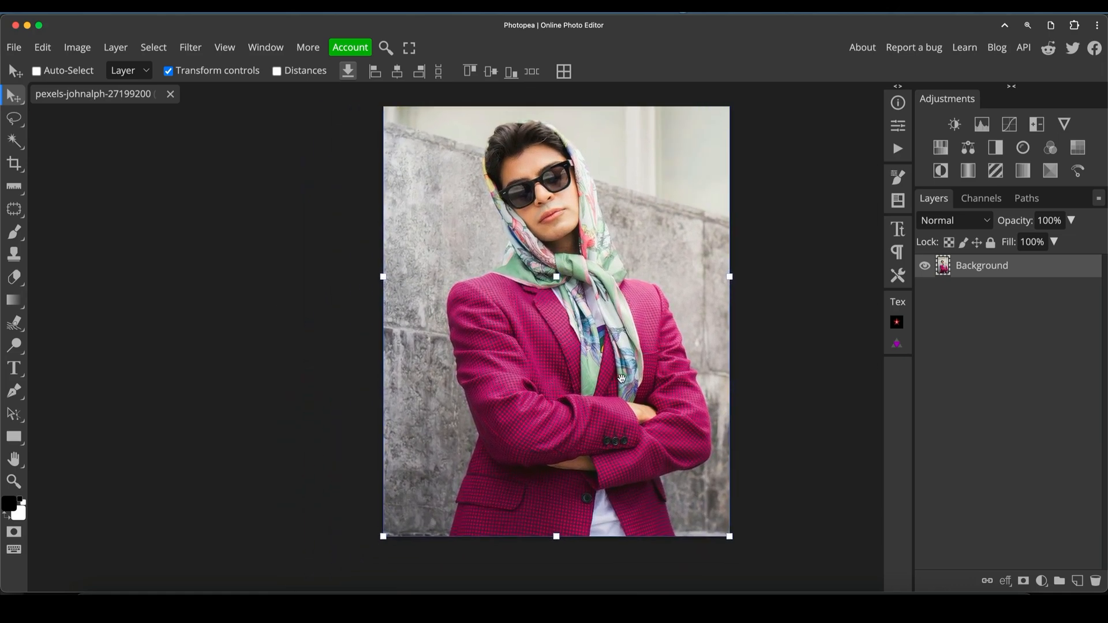
mouse_move(500, 268)
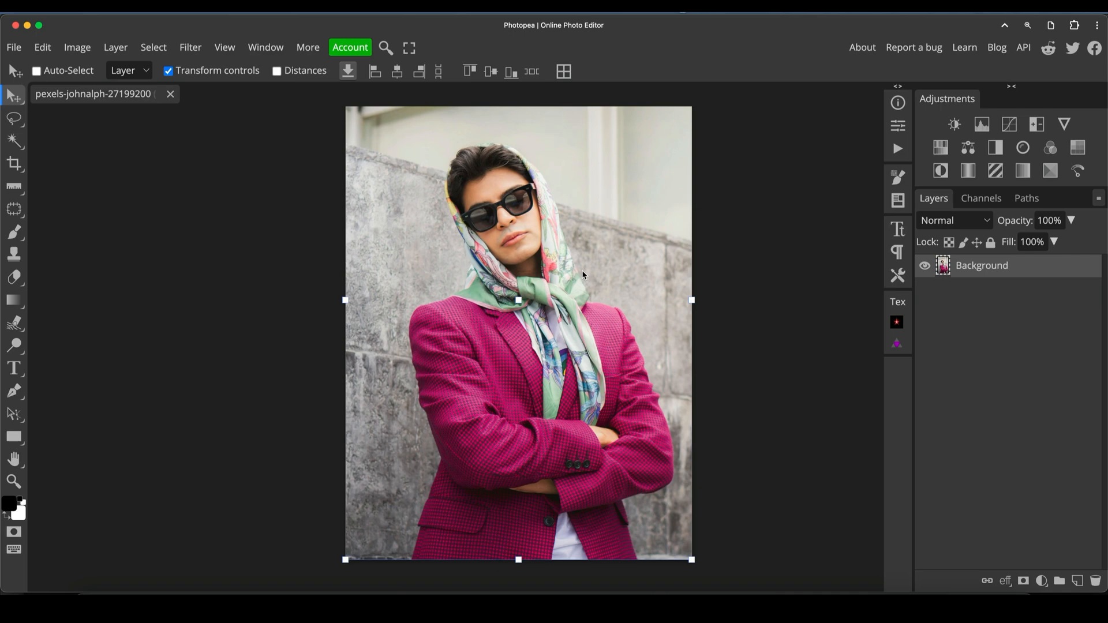
Zoom in on the magenta jacket with the Zoom tool.
left_click(14, 482)
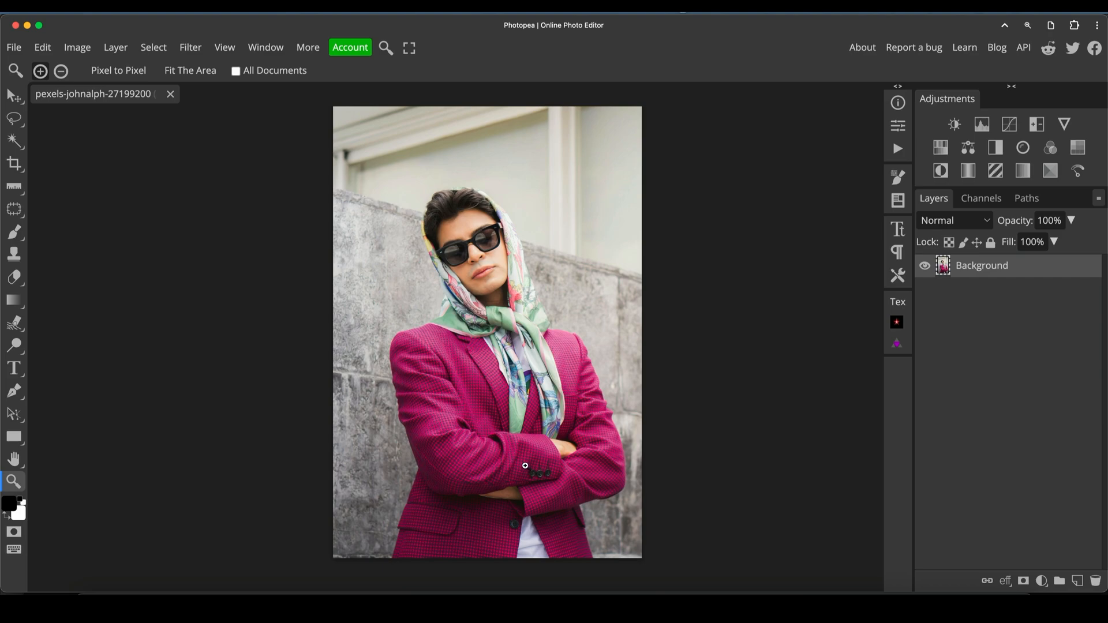
left_click(525, 466)
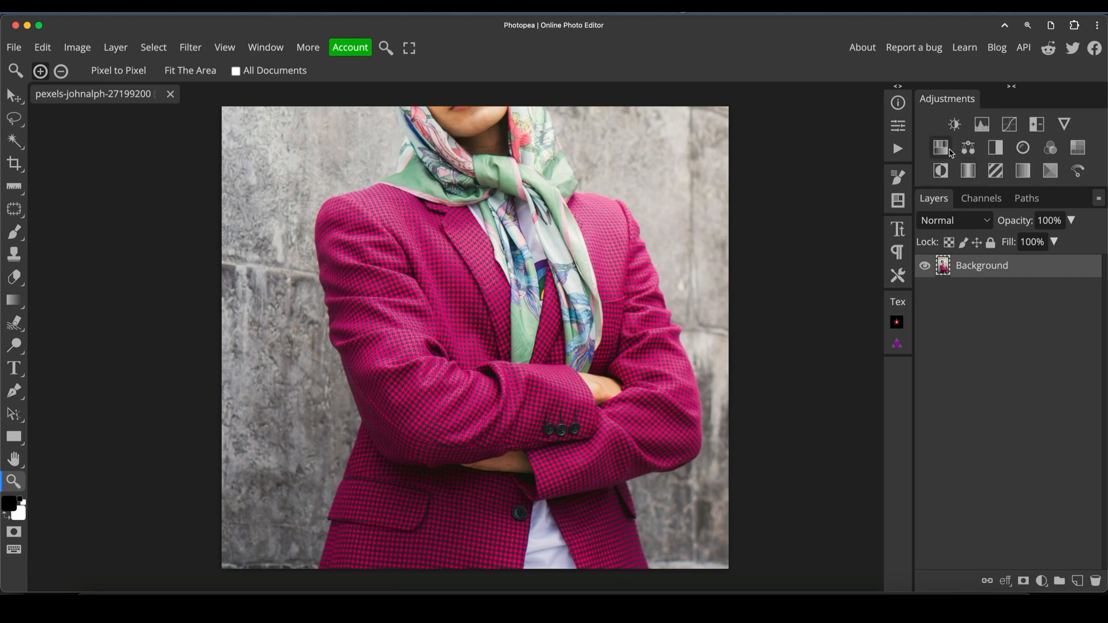
mouse_move(941, 148)
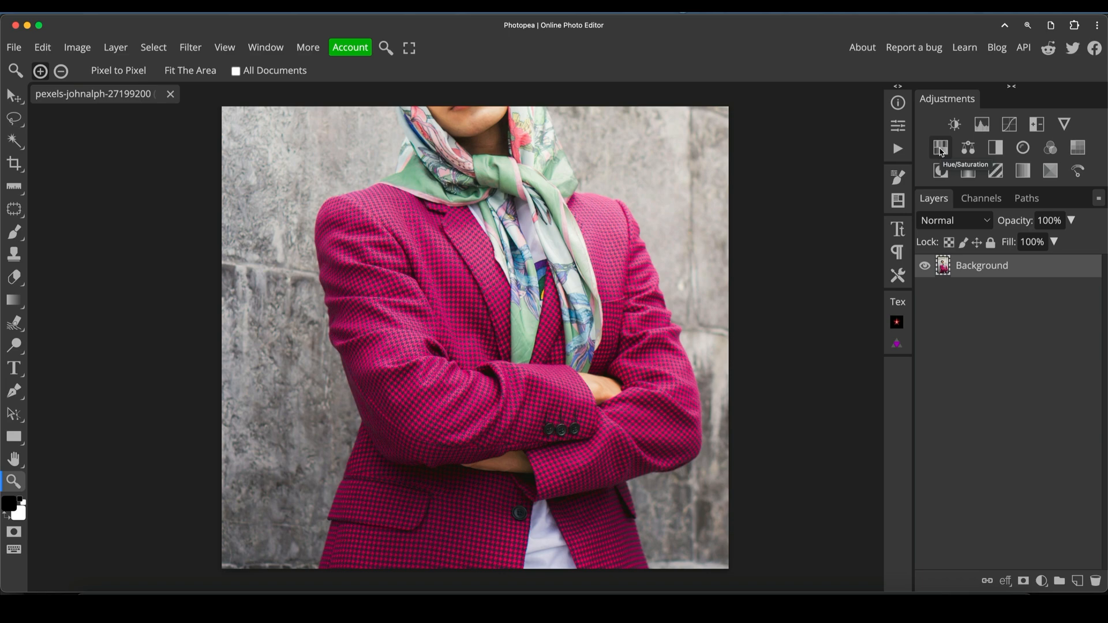
Add a Hue/Saturation adjustment layer and set its colour range to Magenta.
left_click(941, 147)
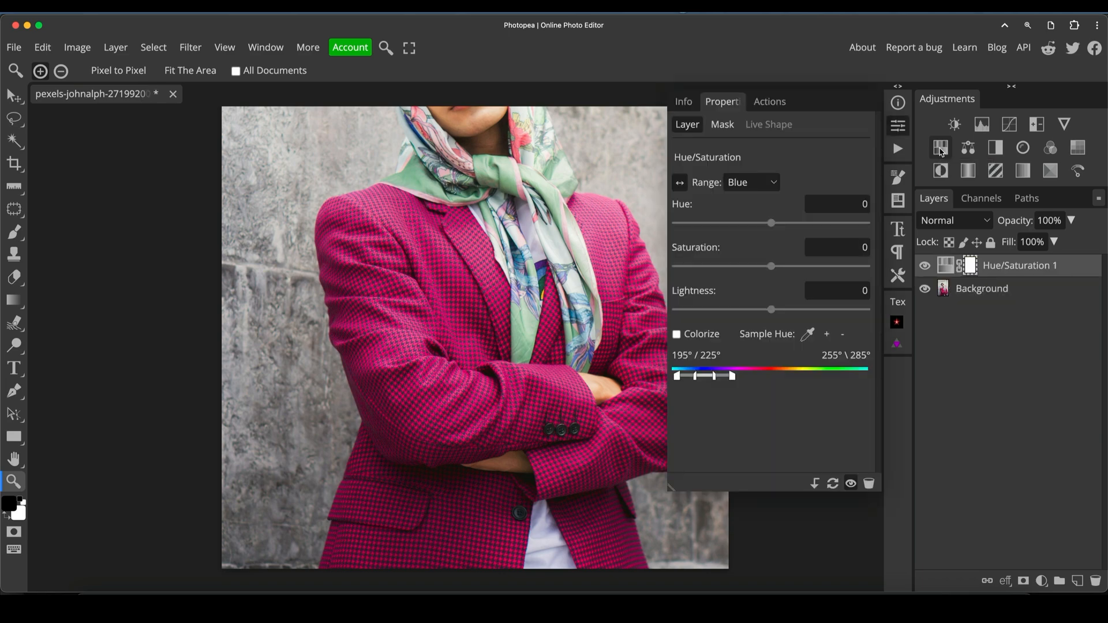
mouse_move(857, 161)
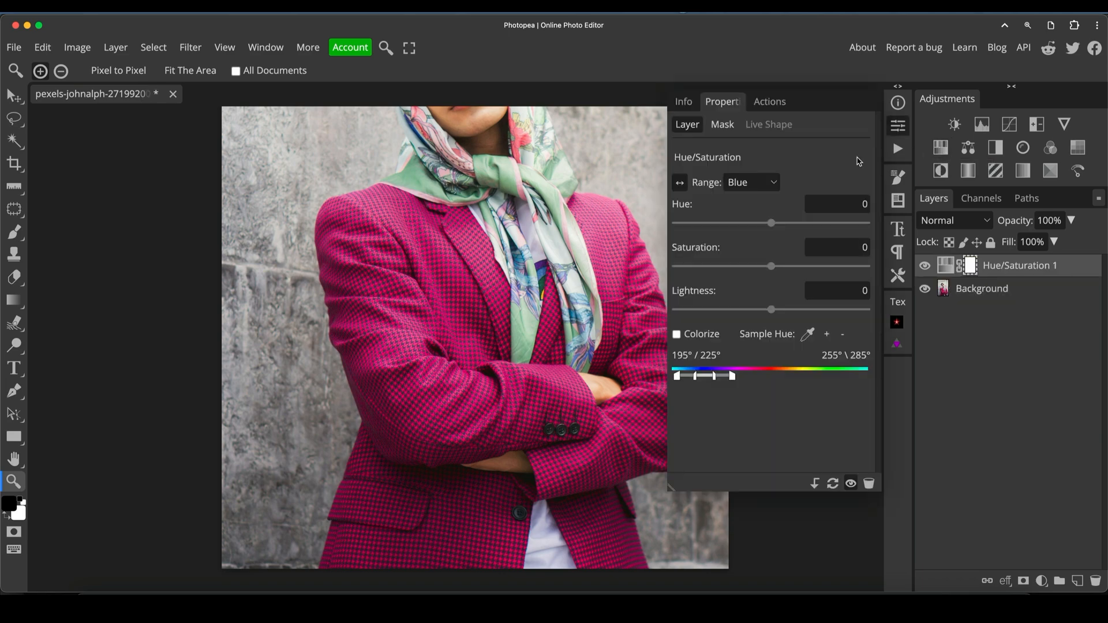
left_click(751, 182)
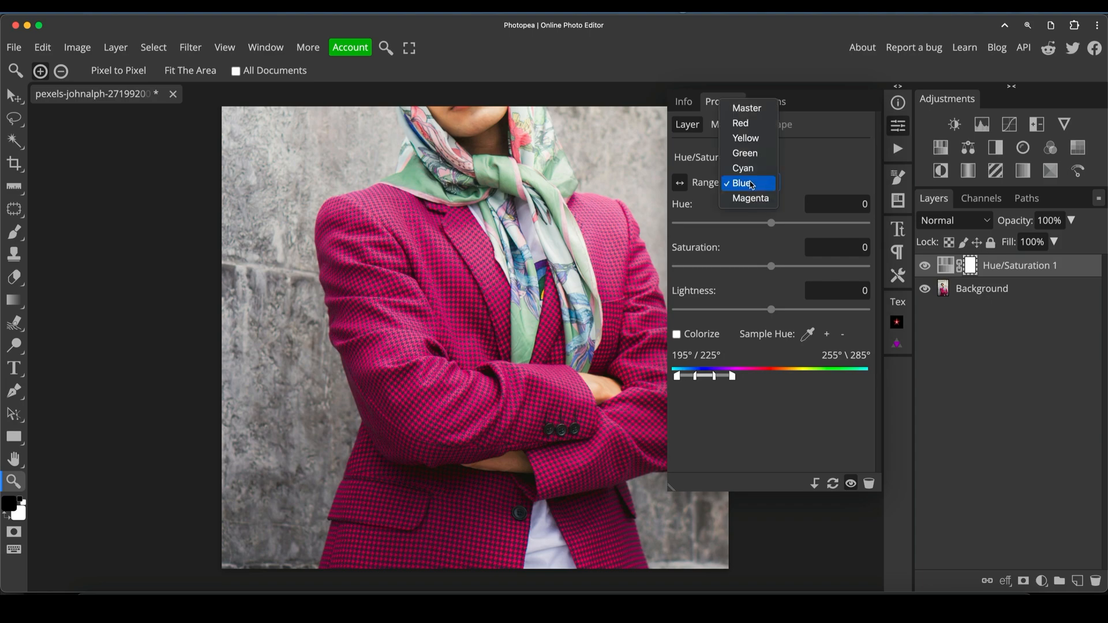
mouse_move(750, 198)
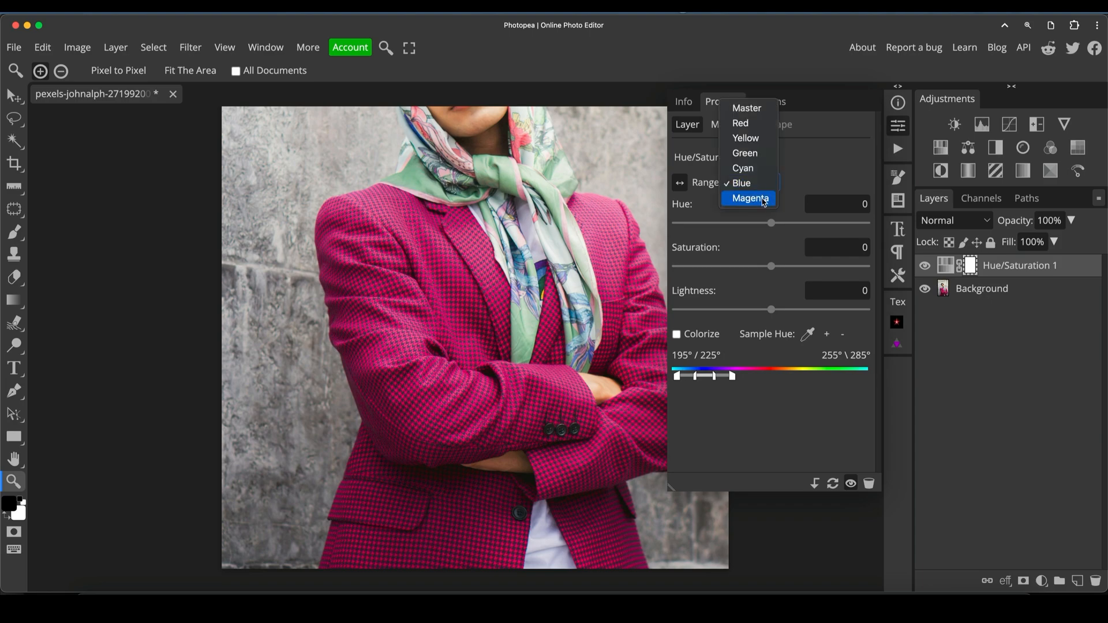
left_click(740, 183)
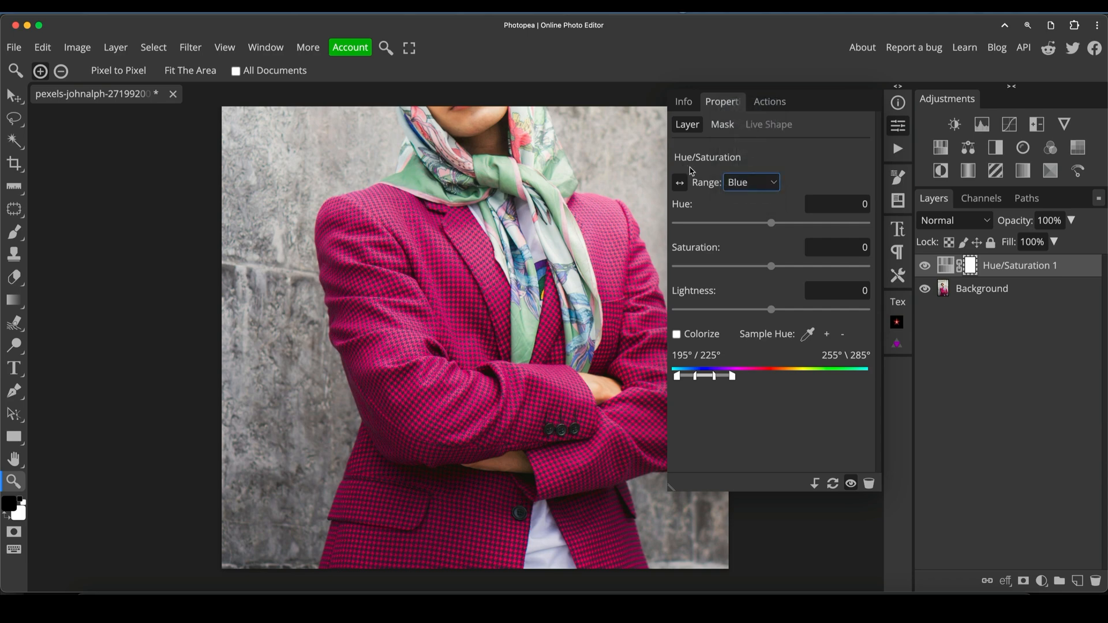
mouse_move(683, 183)
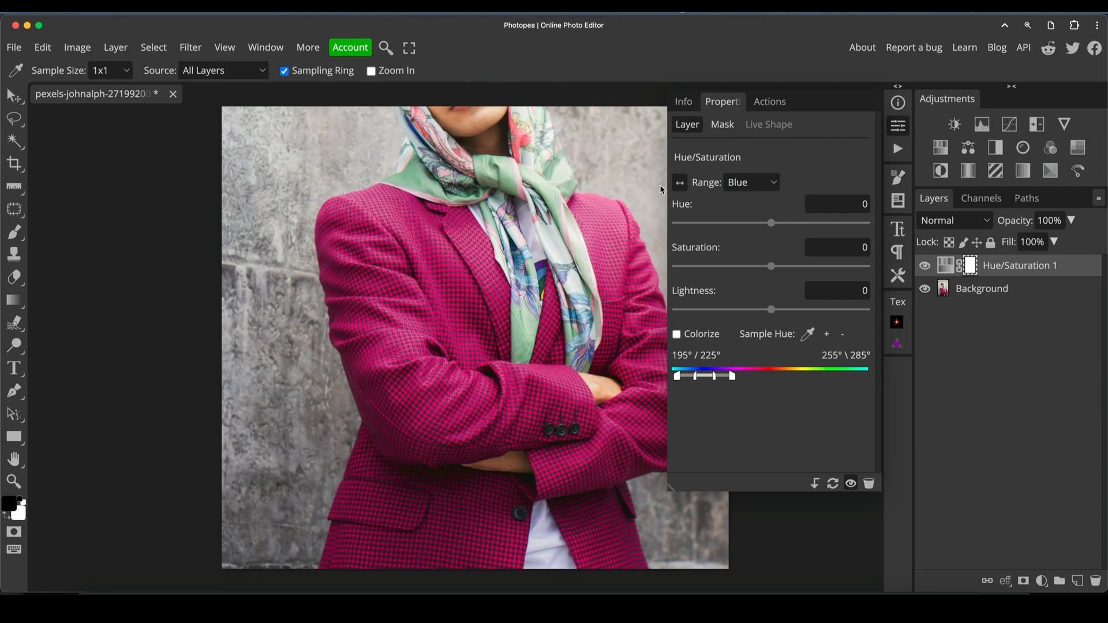
mouse_move(516, 276)
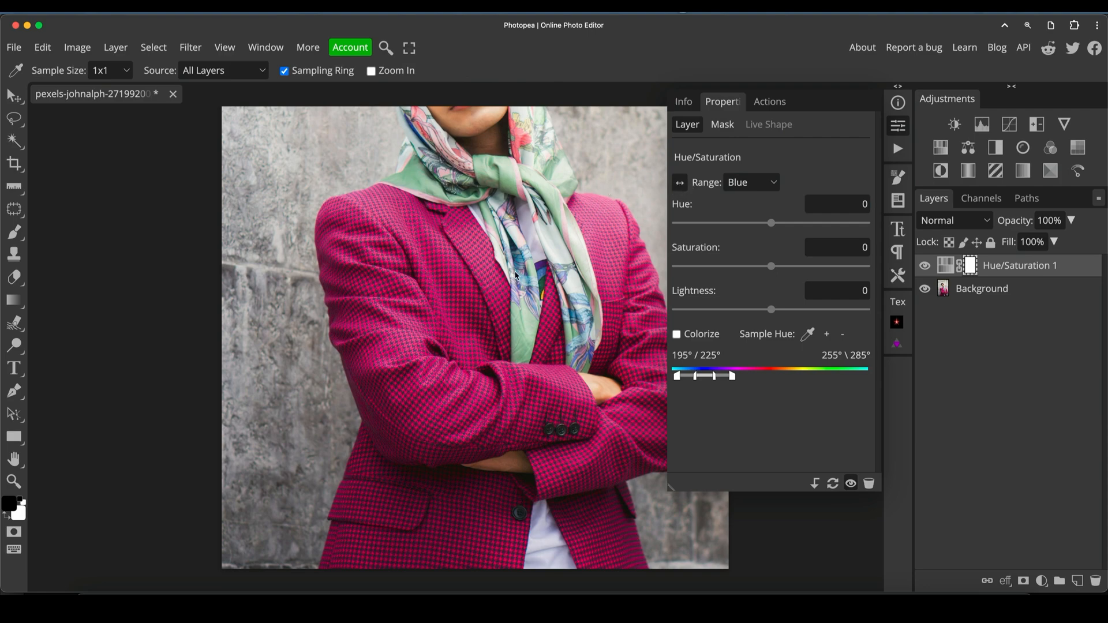
mouse_move(396, 300)
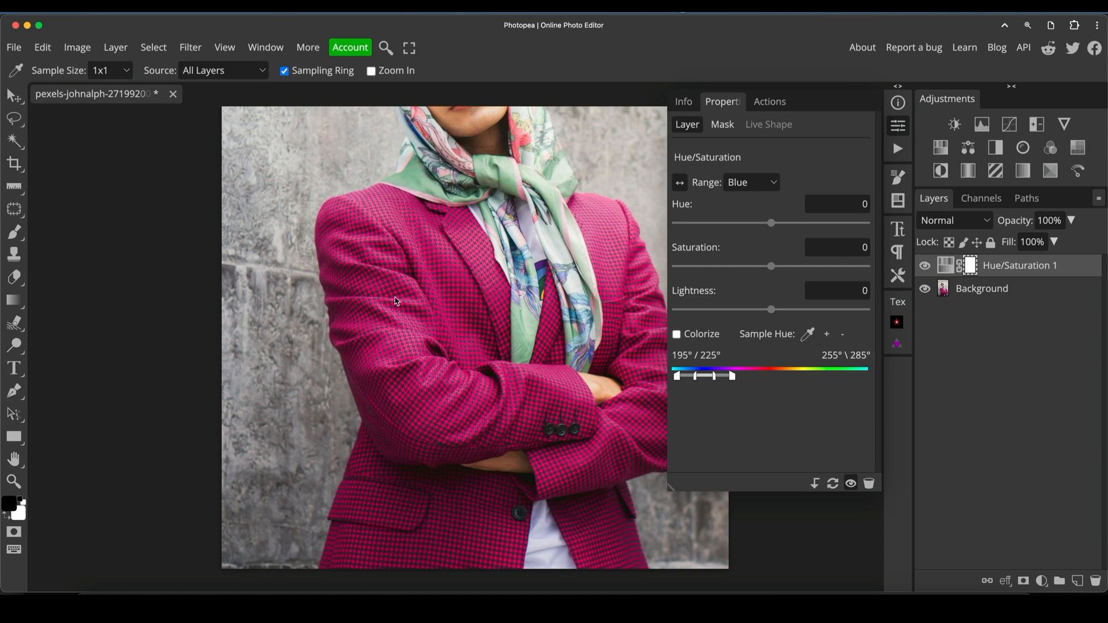
mouse_move(410, 249)
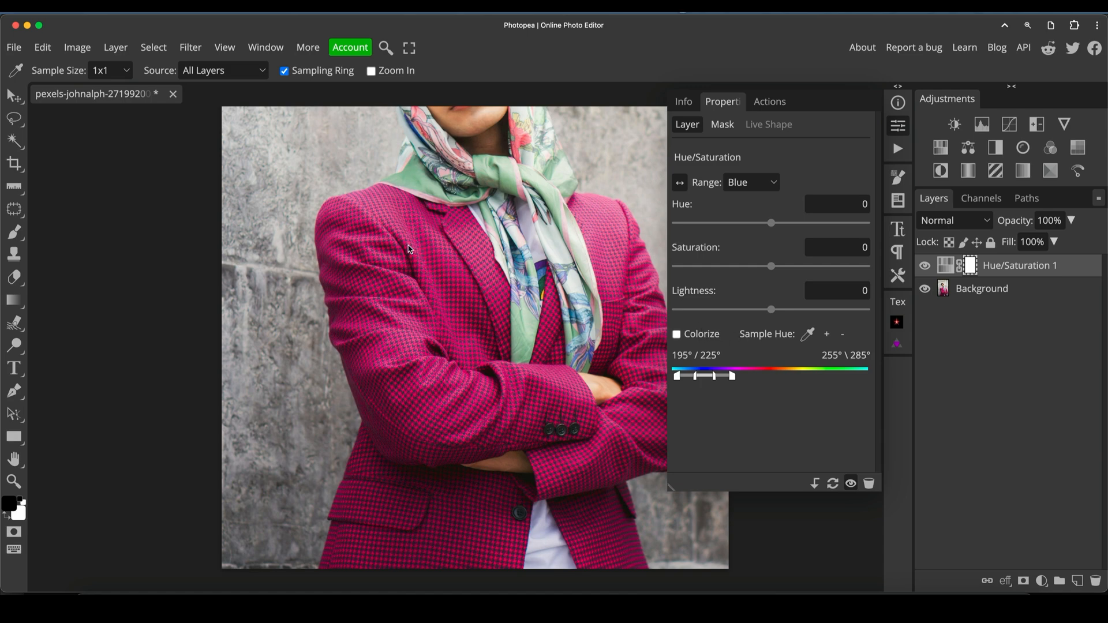
left_click(752, 182)
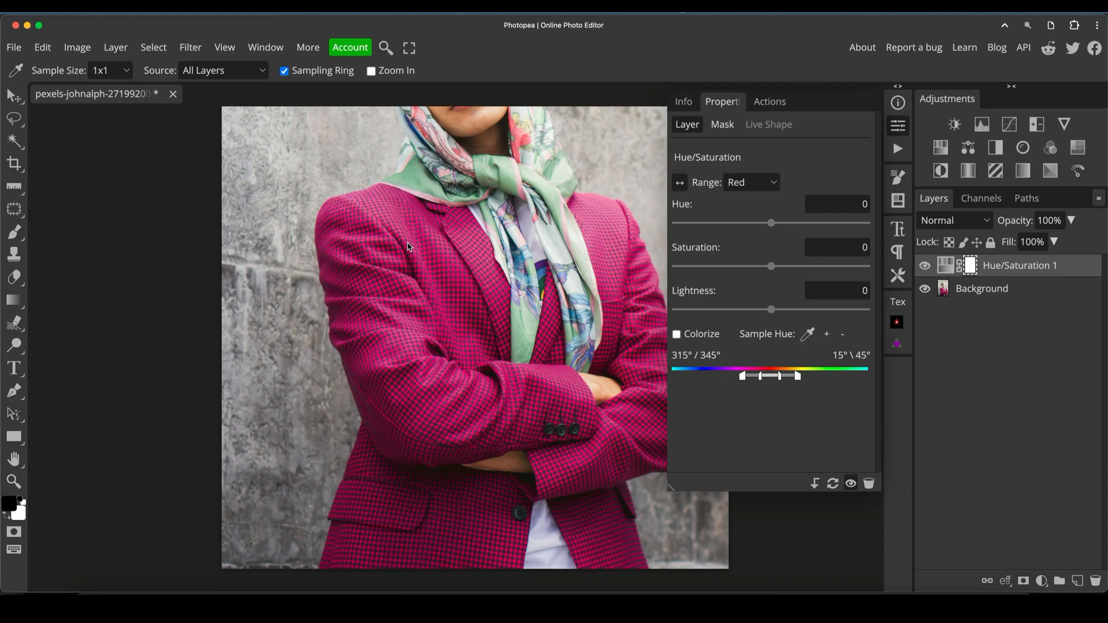
mouse_move(397, 340)
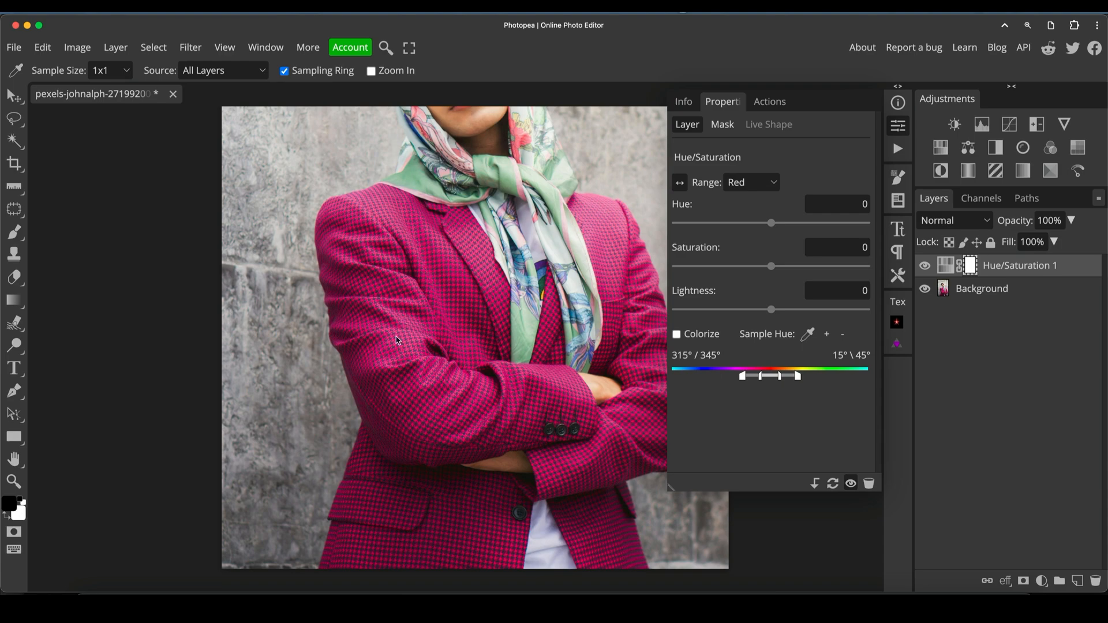
left_click(752, 183)
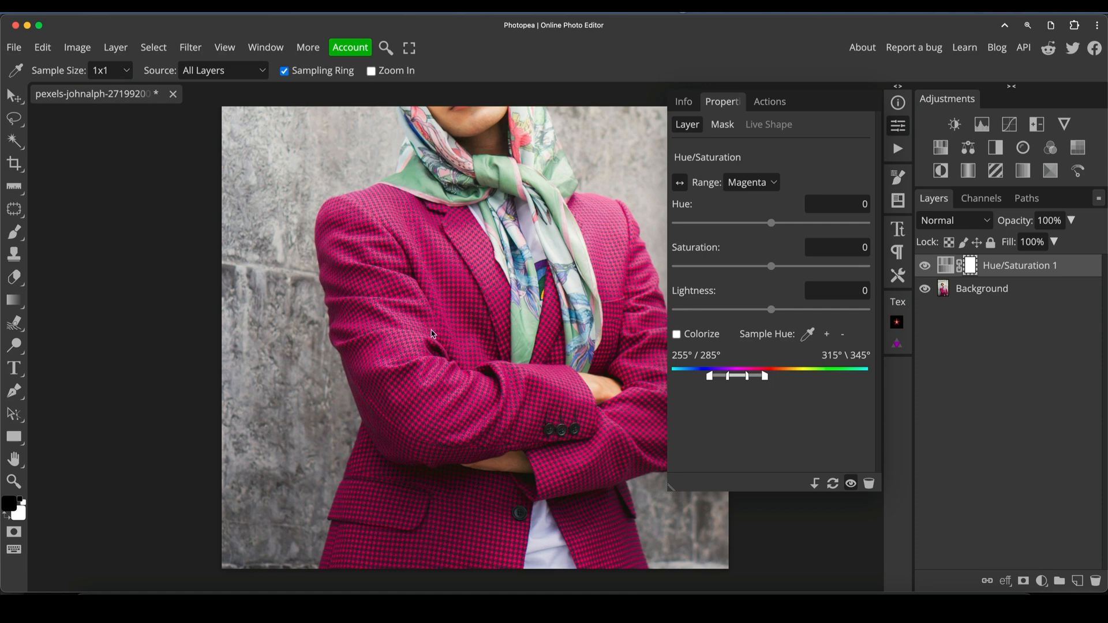
left_click(752, 182)
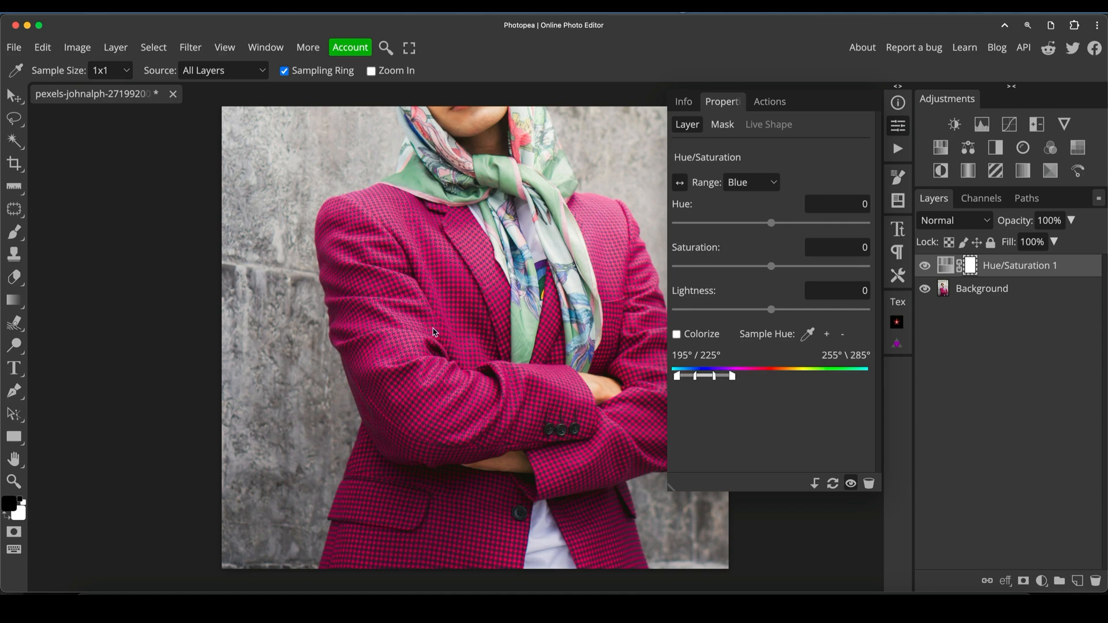
left_click(751, 182)
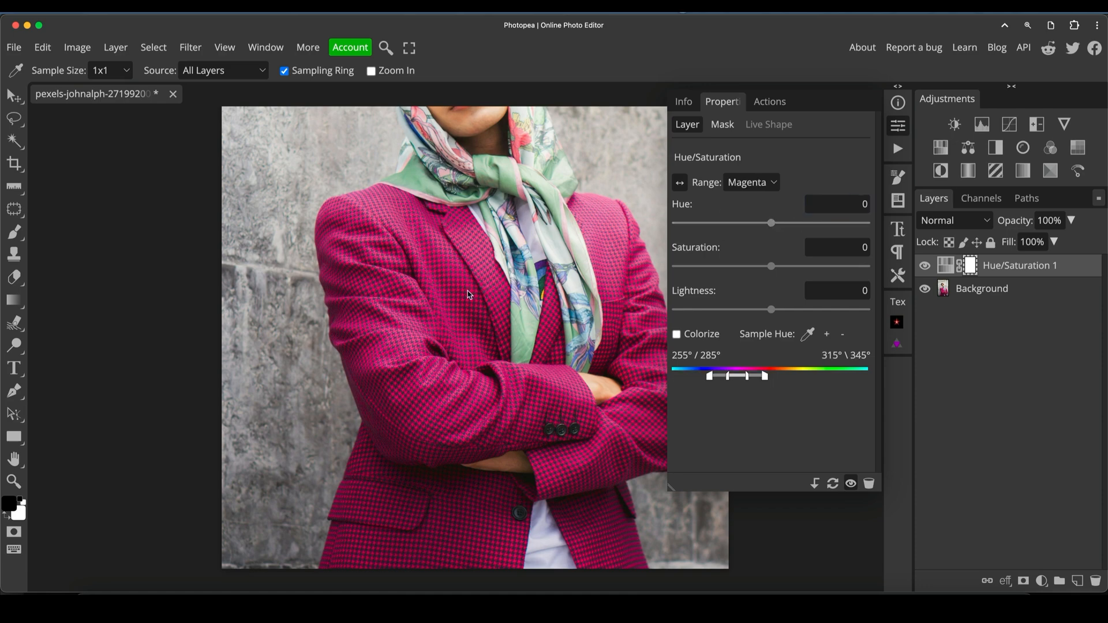
mouse_move(553, 300)
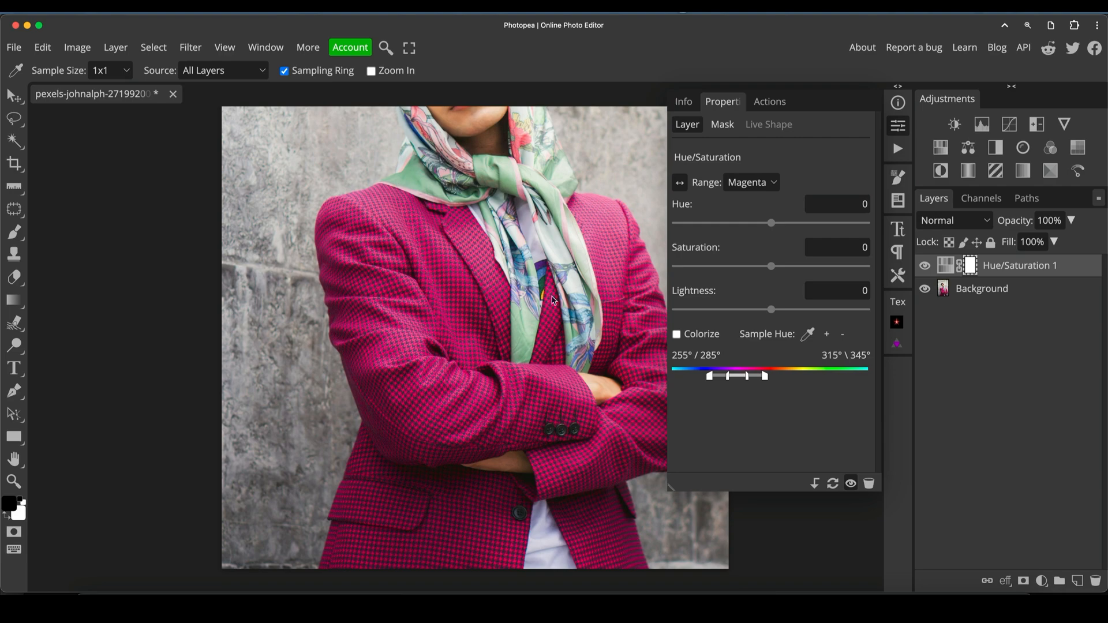
mouse_move(747, 375)
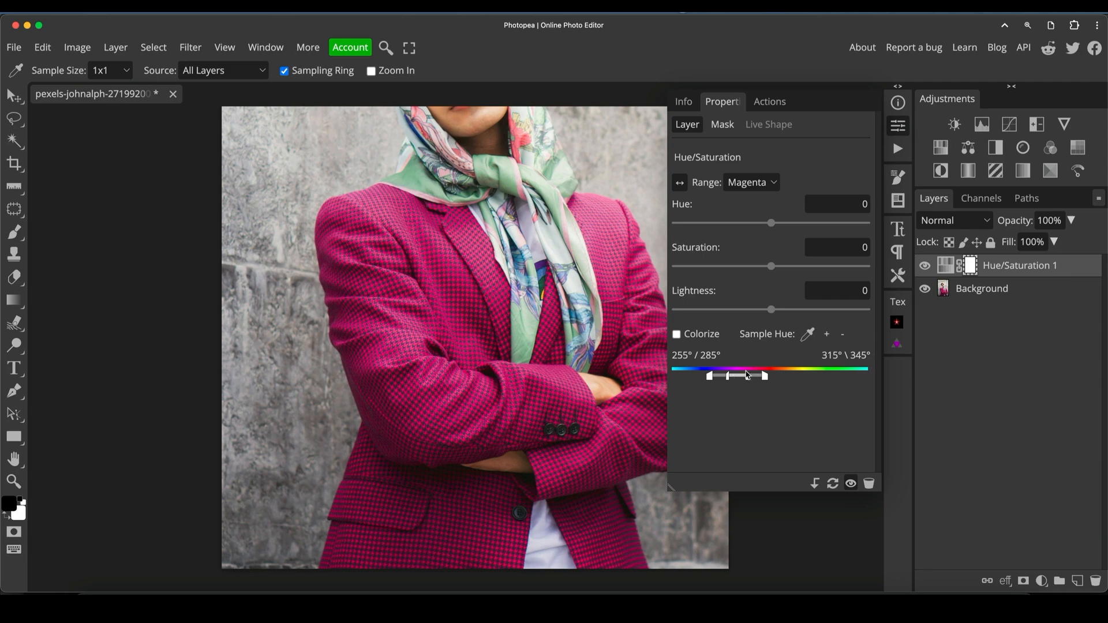
mouse_move(721, 124)
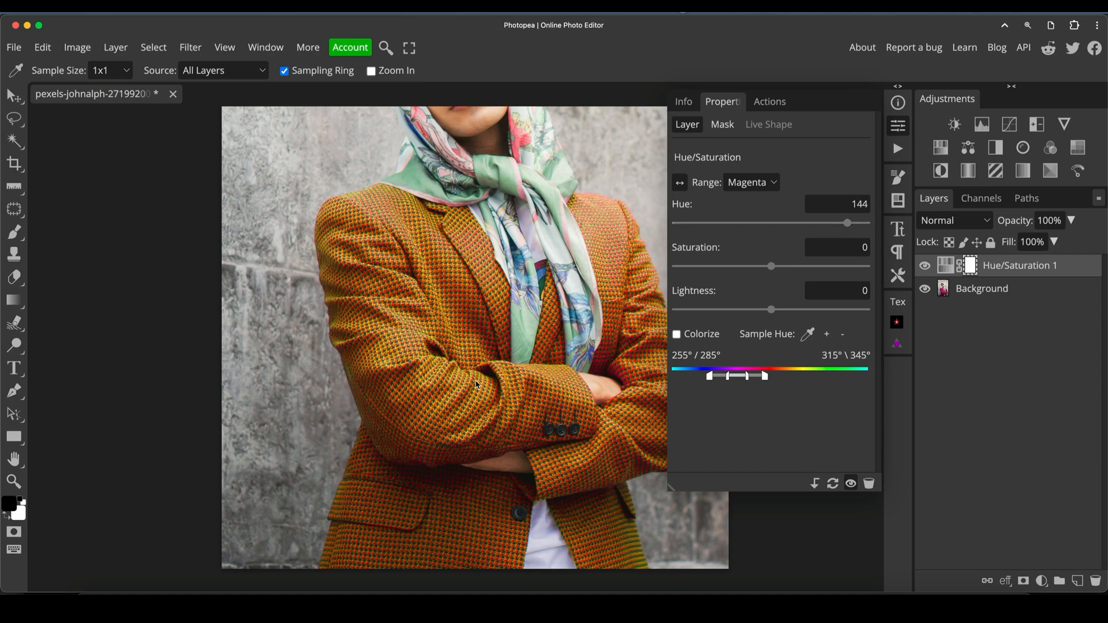
mouse_move(724, 427)
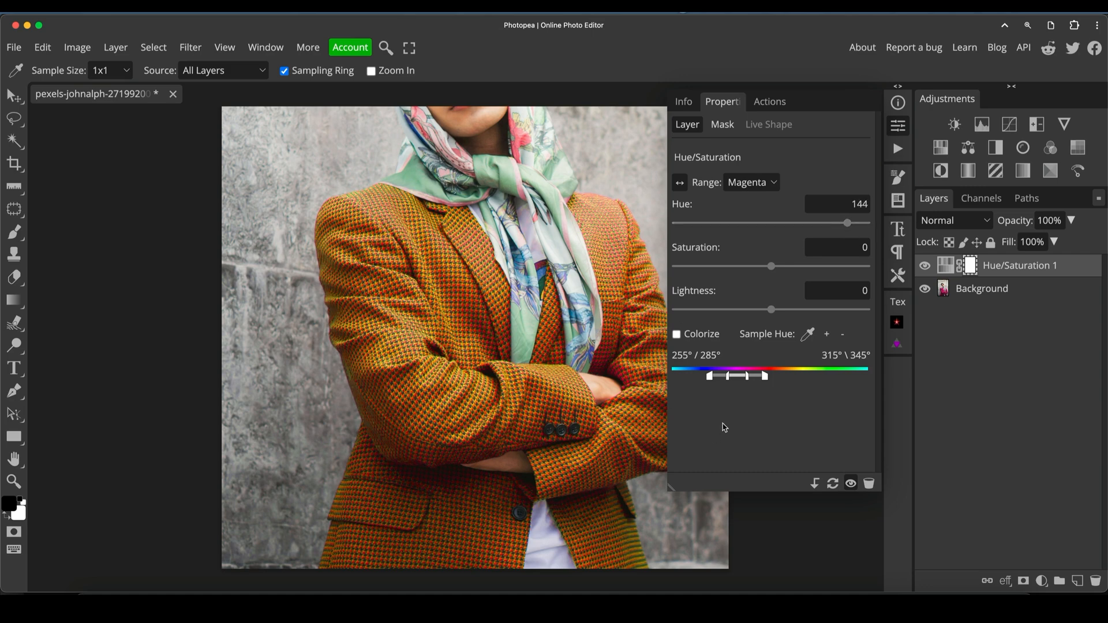
mouse_move(734, 375)
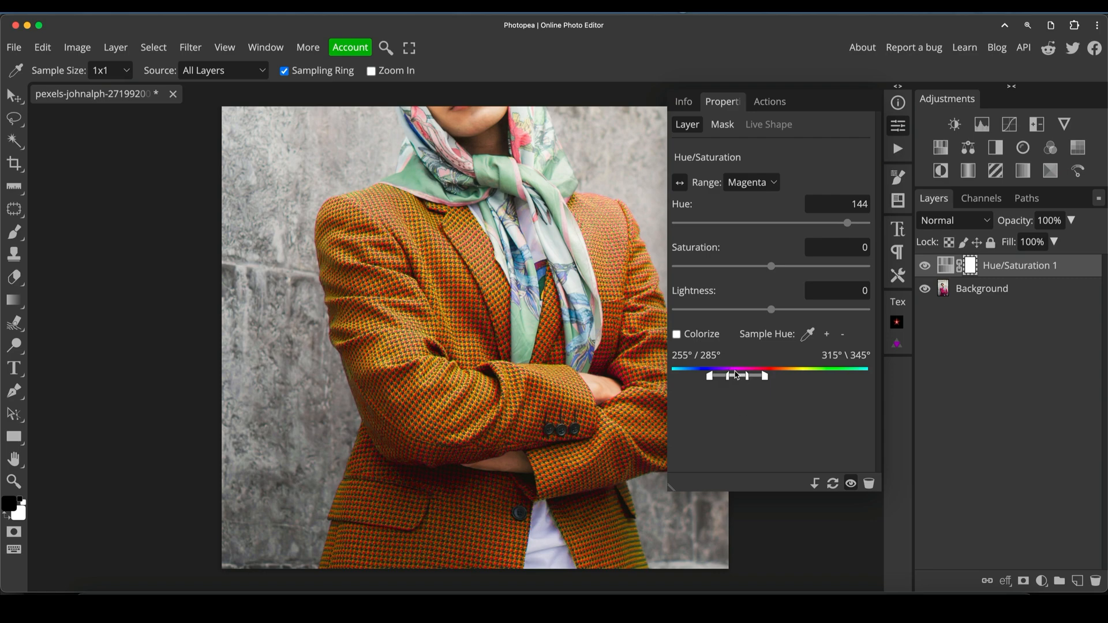
mouse_move(728, 377)
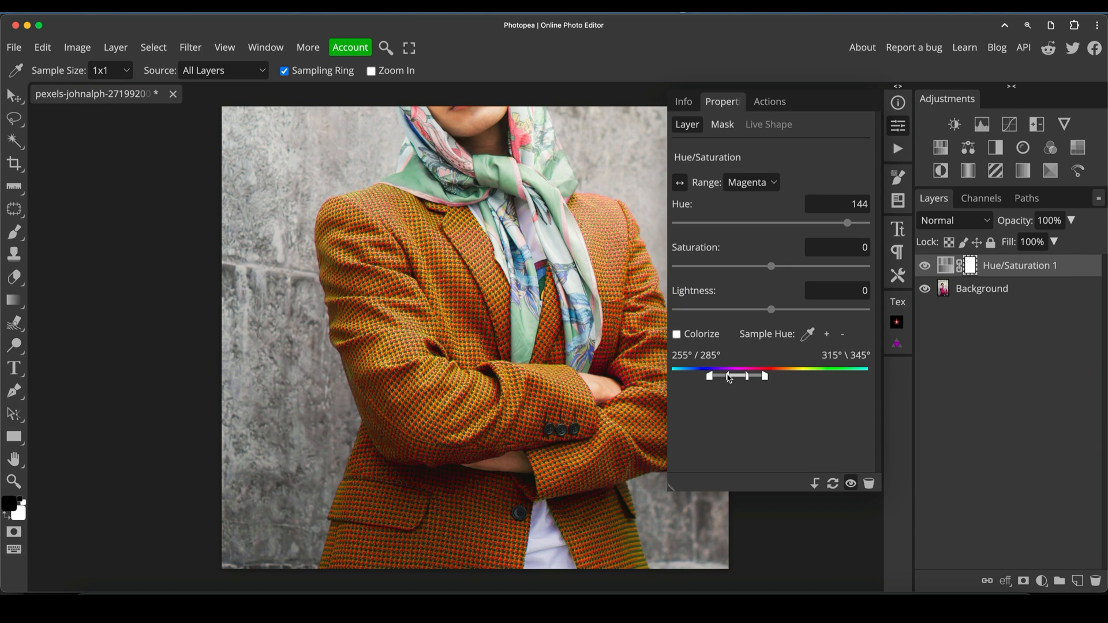
mouse_move(768, 380)
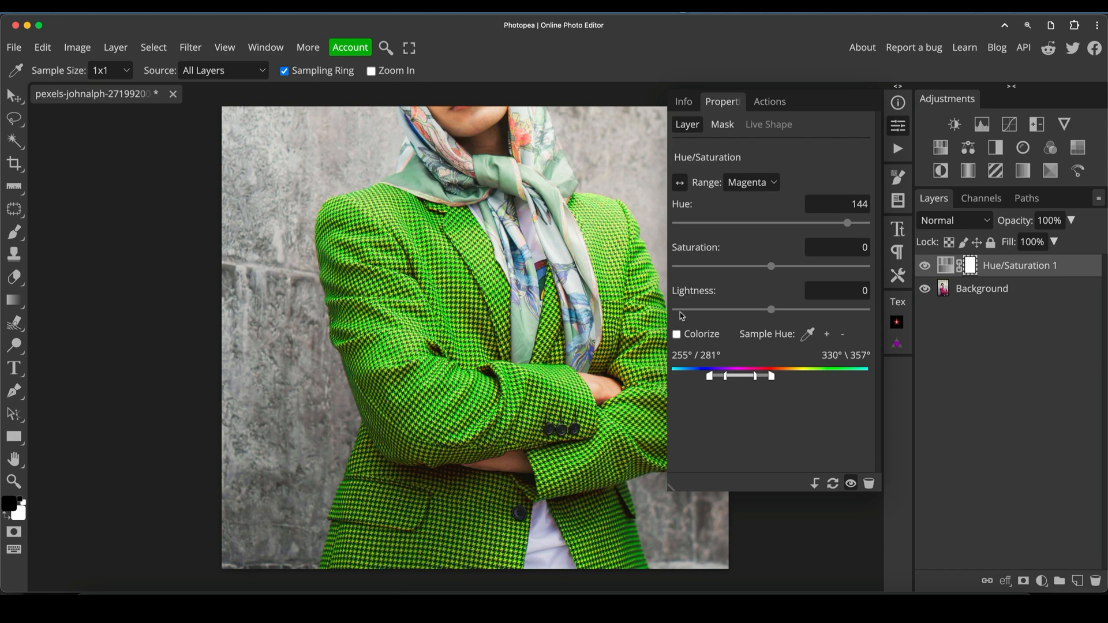
mouse_move(576, 185)
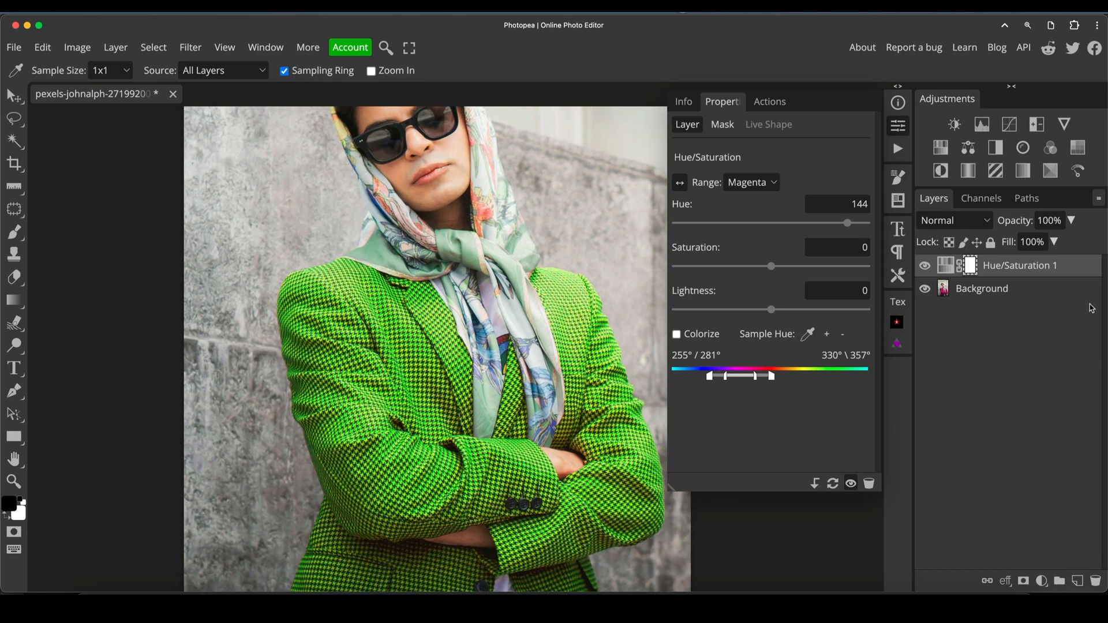
Toggle the Hue/Saturation layer's visibility to compare green against the original magenta.
left_click(925, 265)
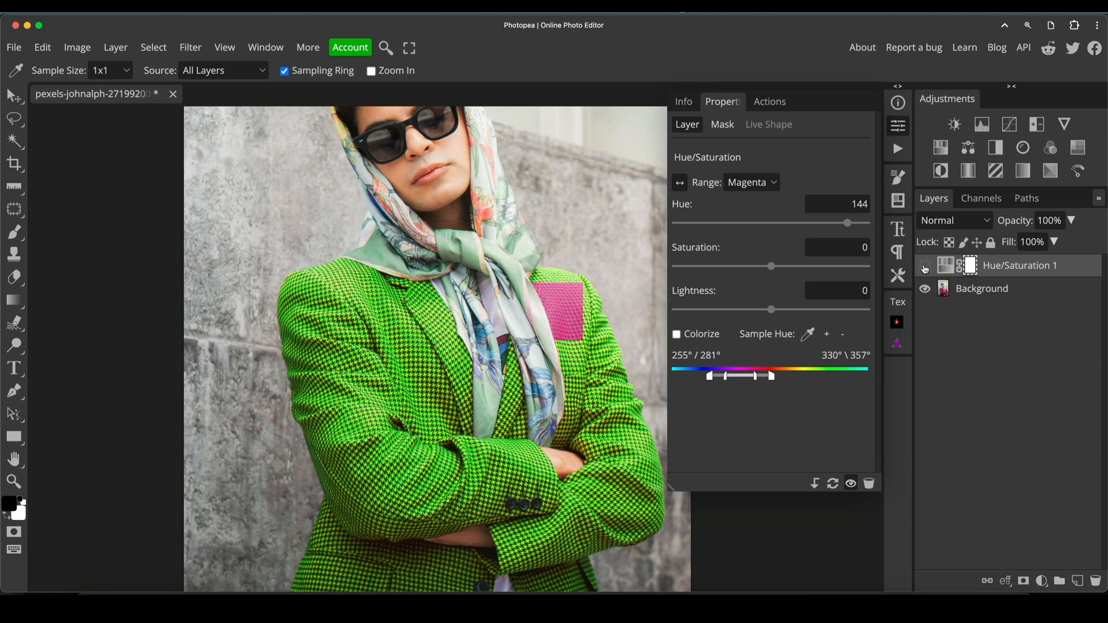
left_click(923, 264)
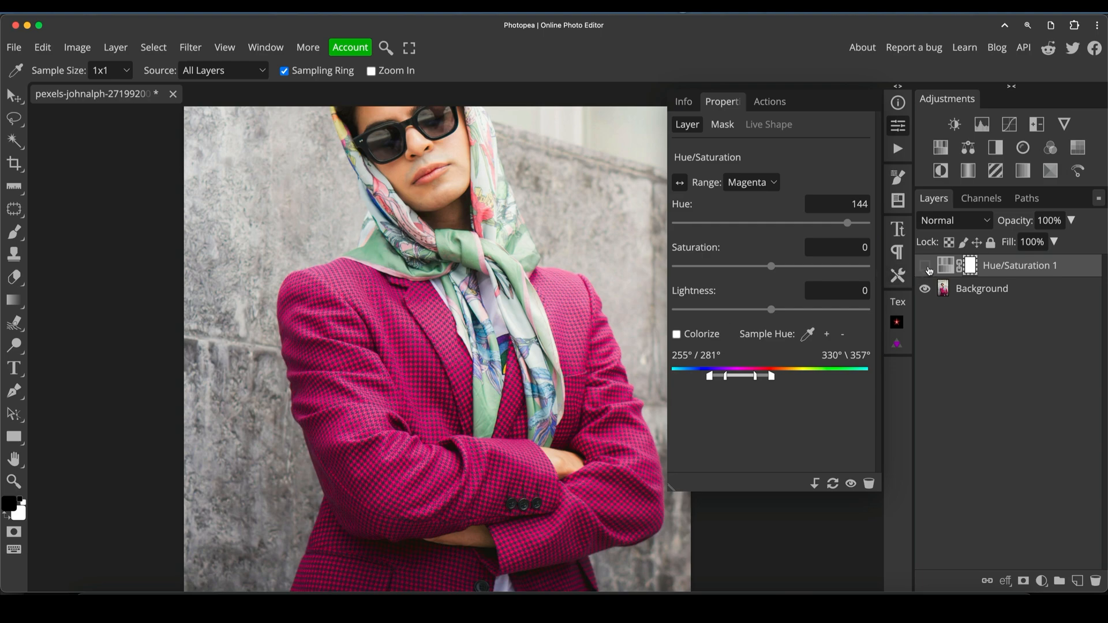
left_click(925, 265)
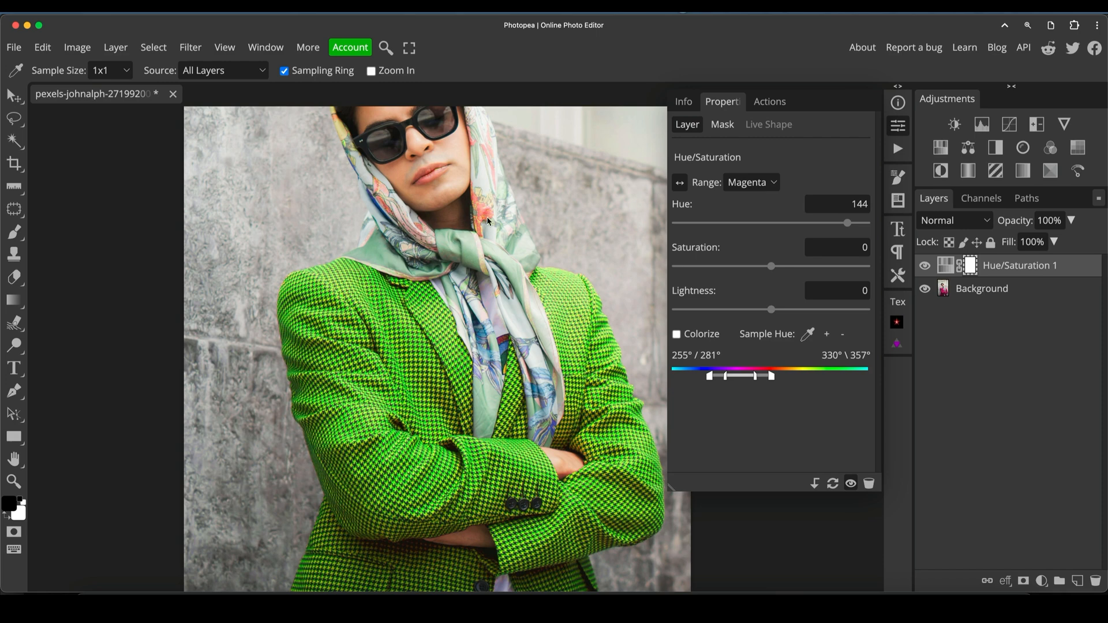
mouse_move(445, 150)
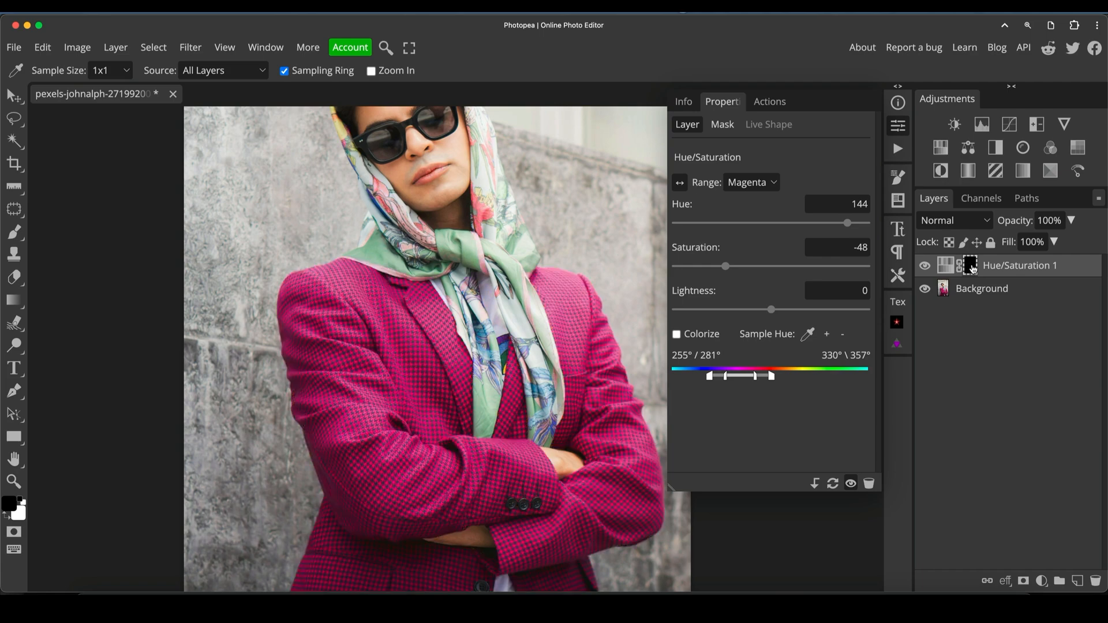
Paint white onto the mask over the jacket's upper-left shoulder to reveal green.
left_click(14, 233)
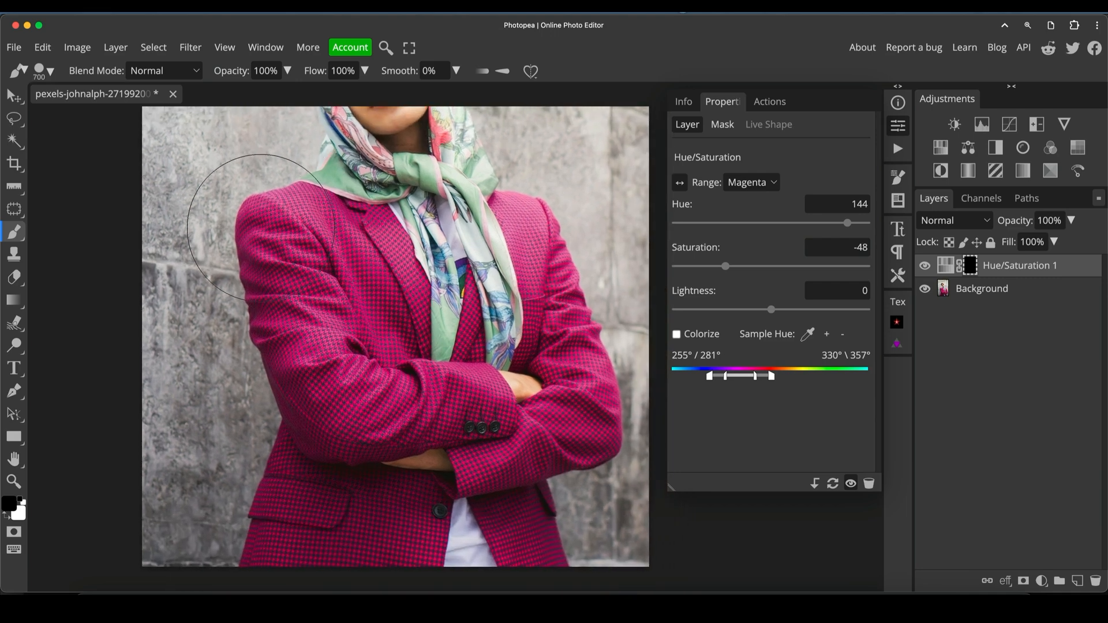
mouse_move(84, 481)
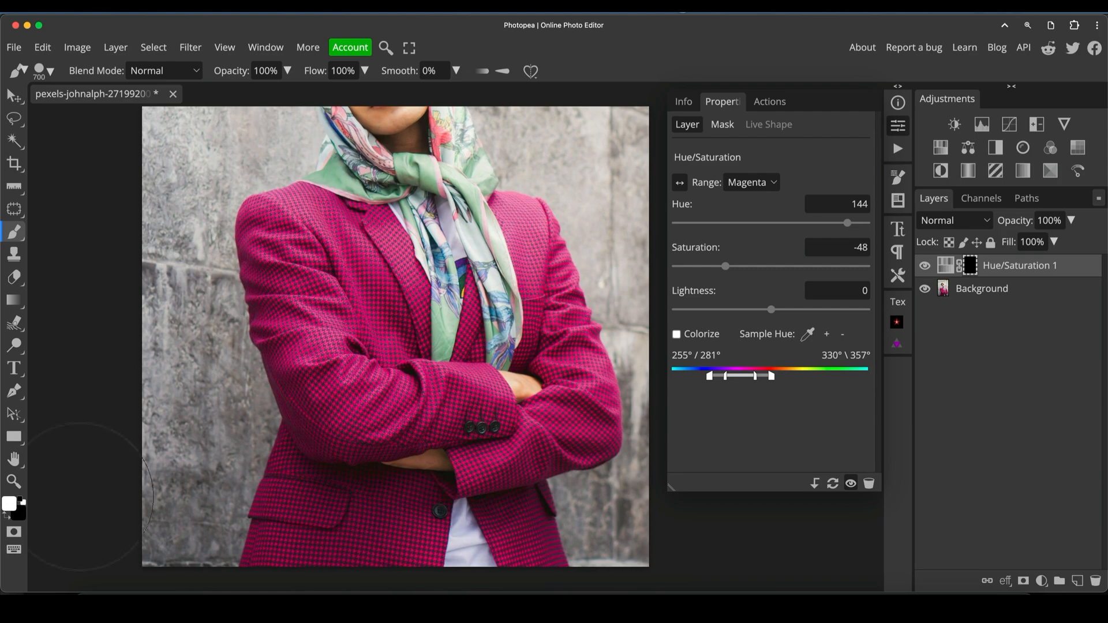
mouse_move(244, 226)
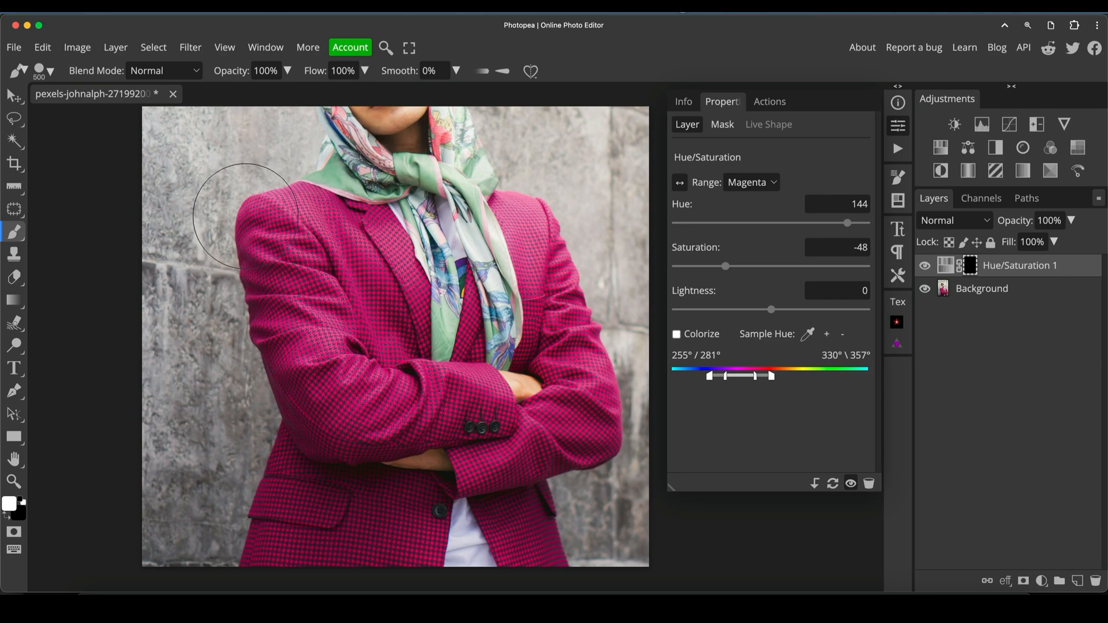
left_click_drag(243, 212, 279, 240)
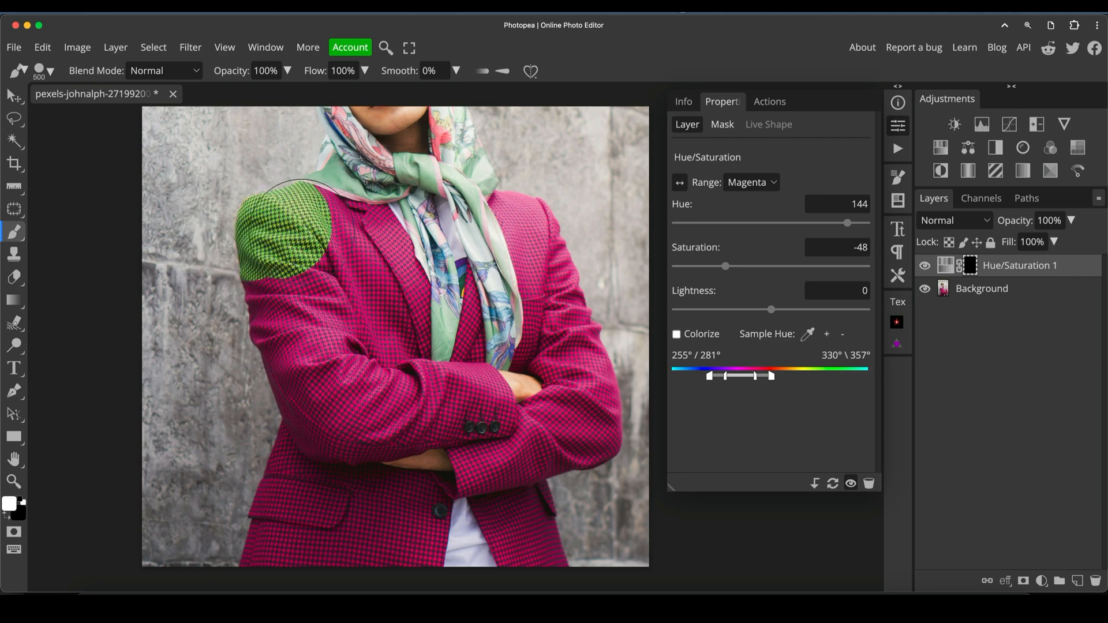